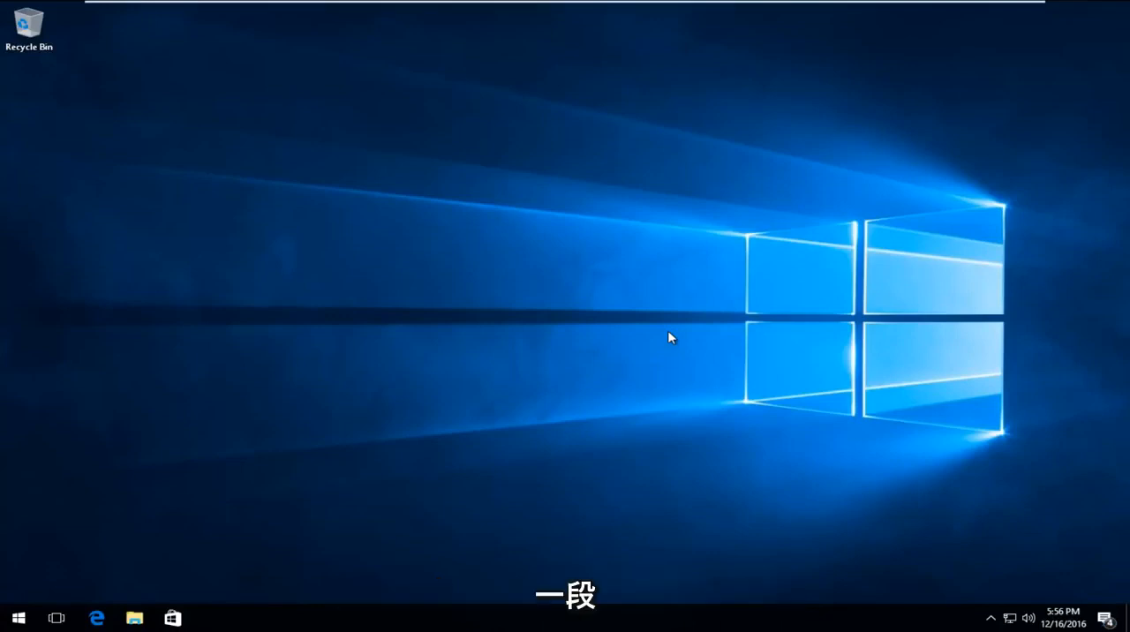
mouse_move(641, 357)
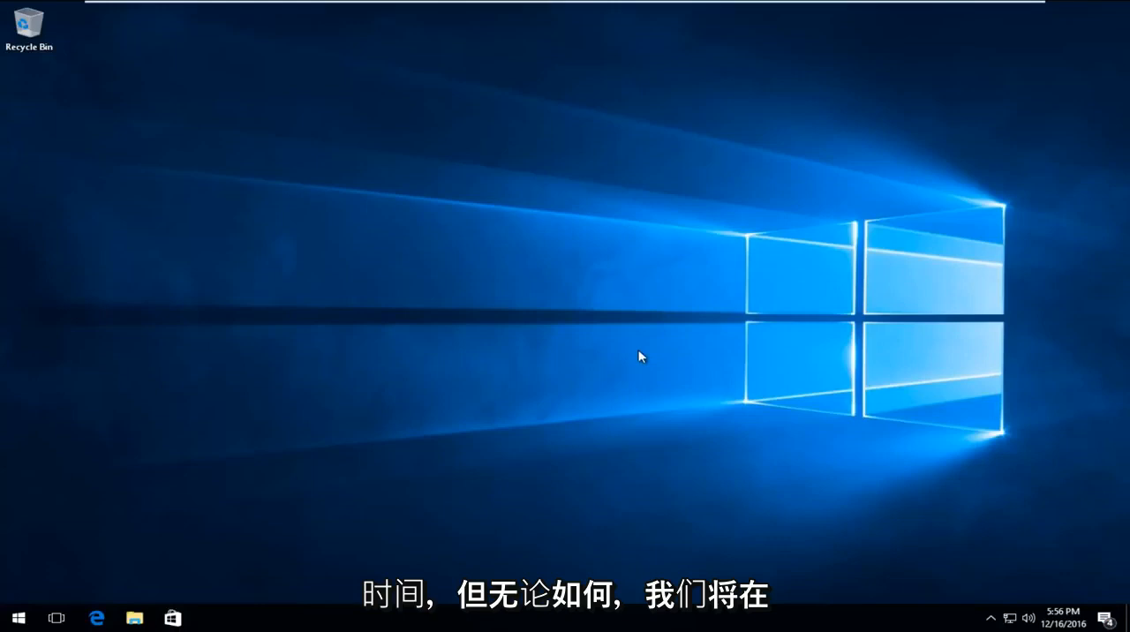
Search 'chrome' in Windows 10 Start search and launch the Google Chrome desktop app
left_click(17, 617)
type("c")
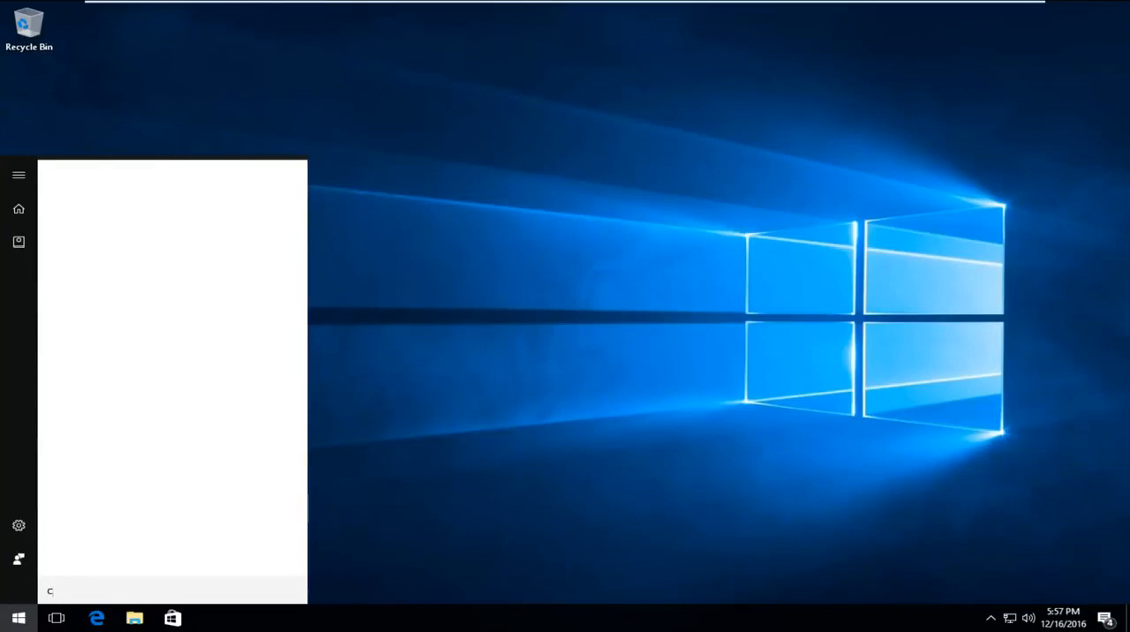
type("hrome")
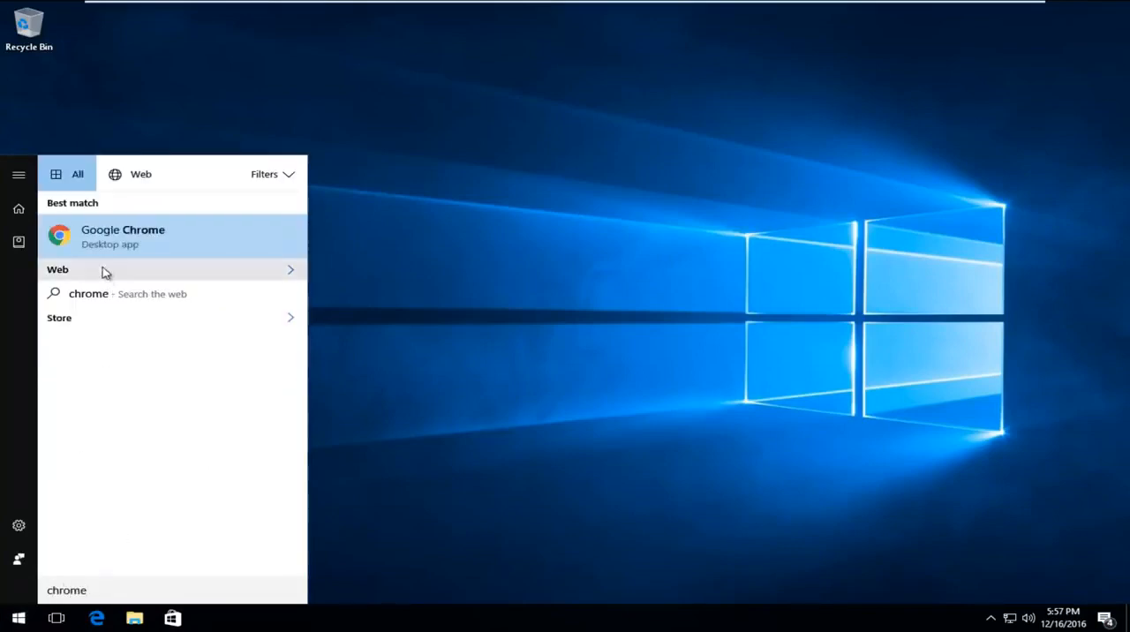
left_click(123, 236)
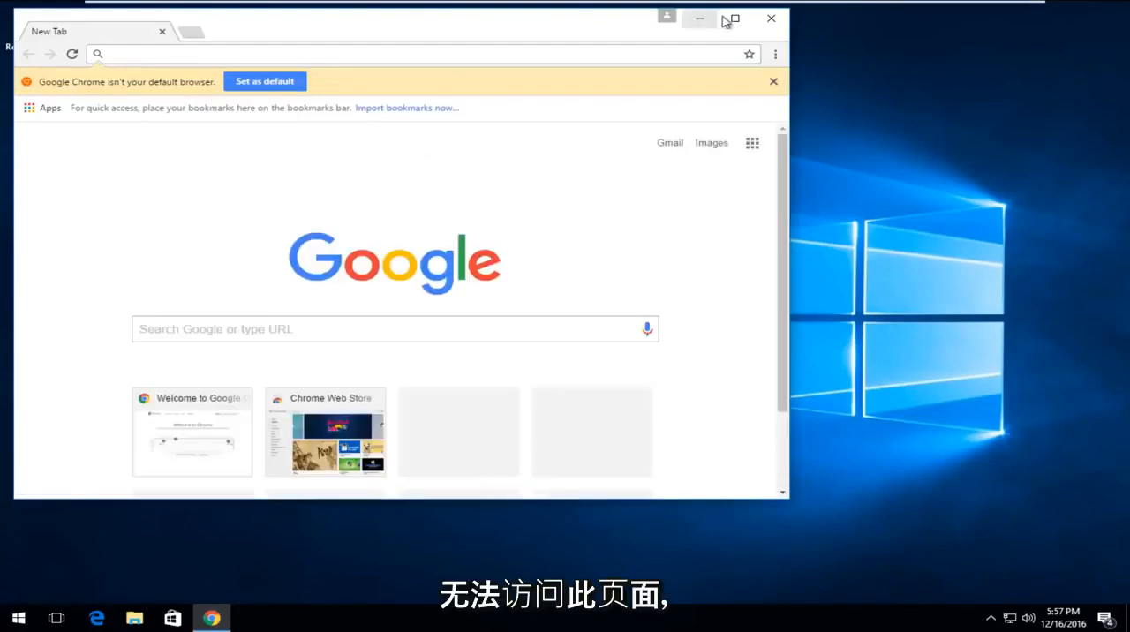
Maximize the Chrome window and go to the Google homepage at google.com
left_click(729, 18)
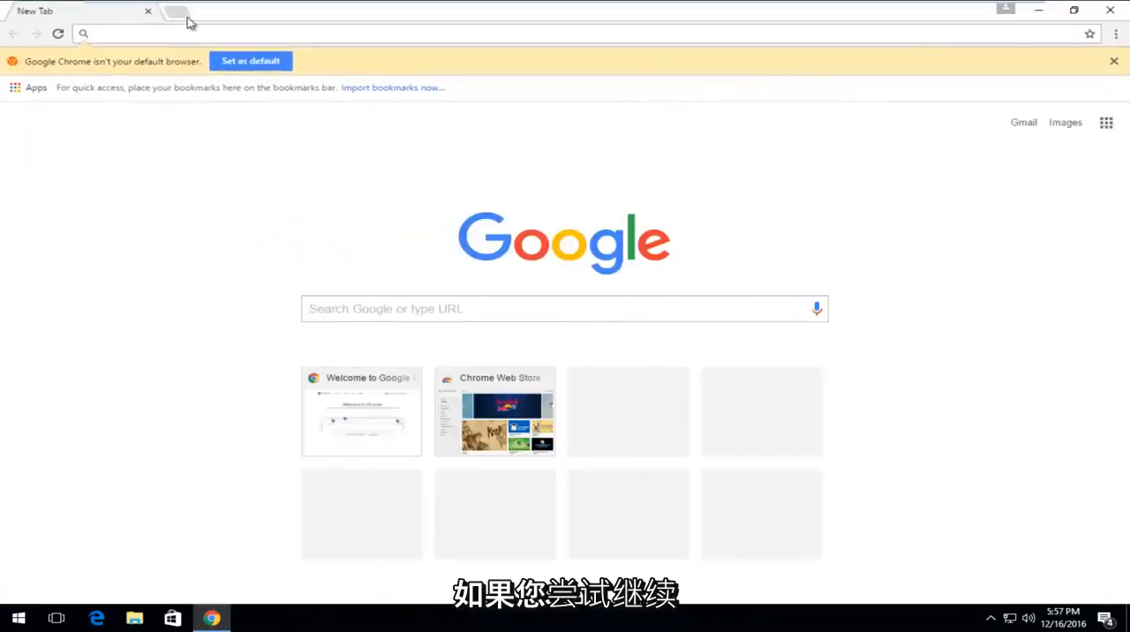
type("googloe")
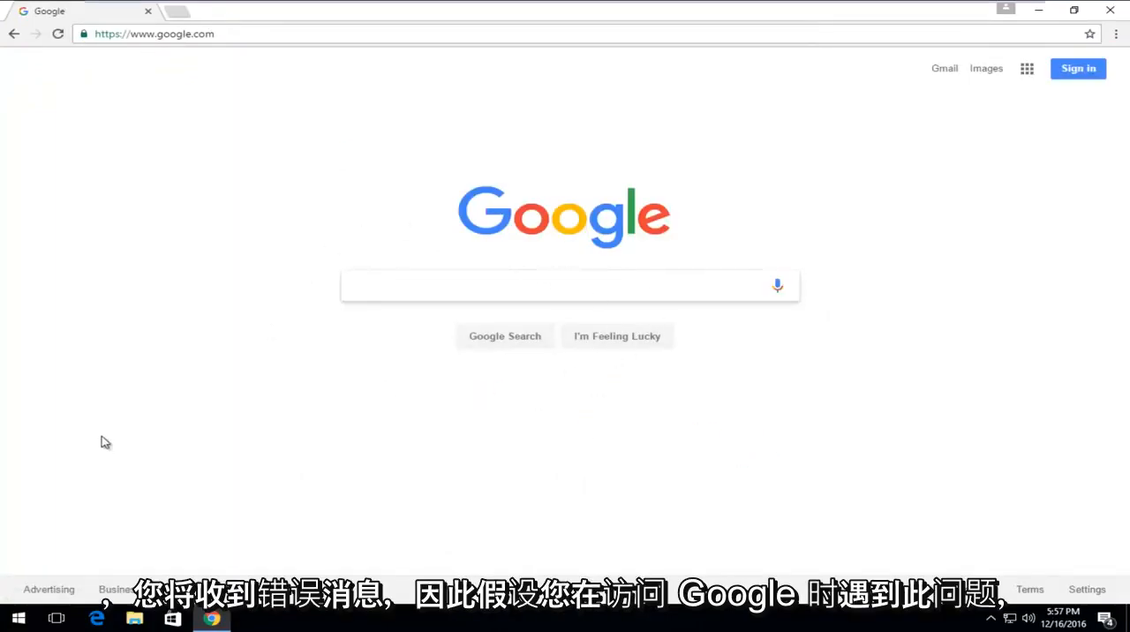
Replace the google.com address with ask.com to load the Ask.com homepage
left_click(130, 33)
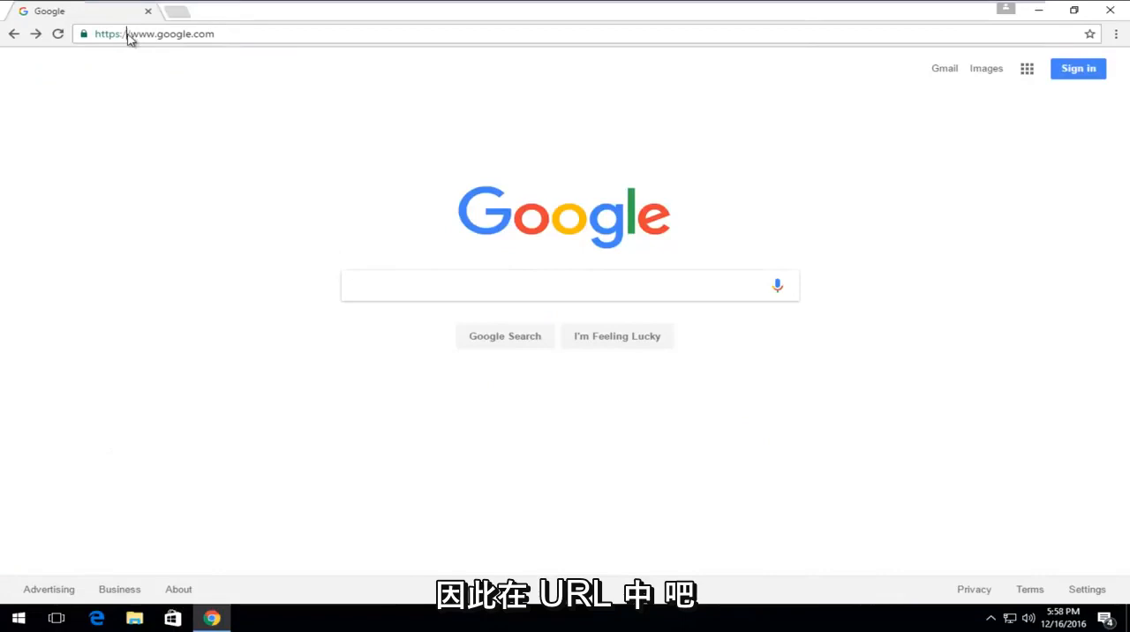
left_click(154, 33)
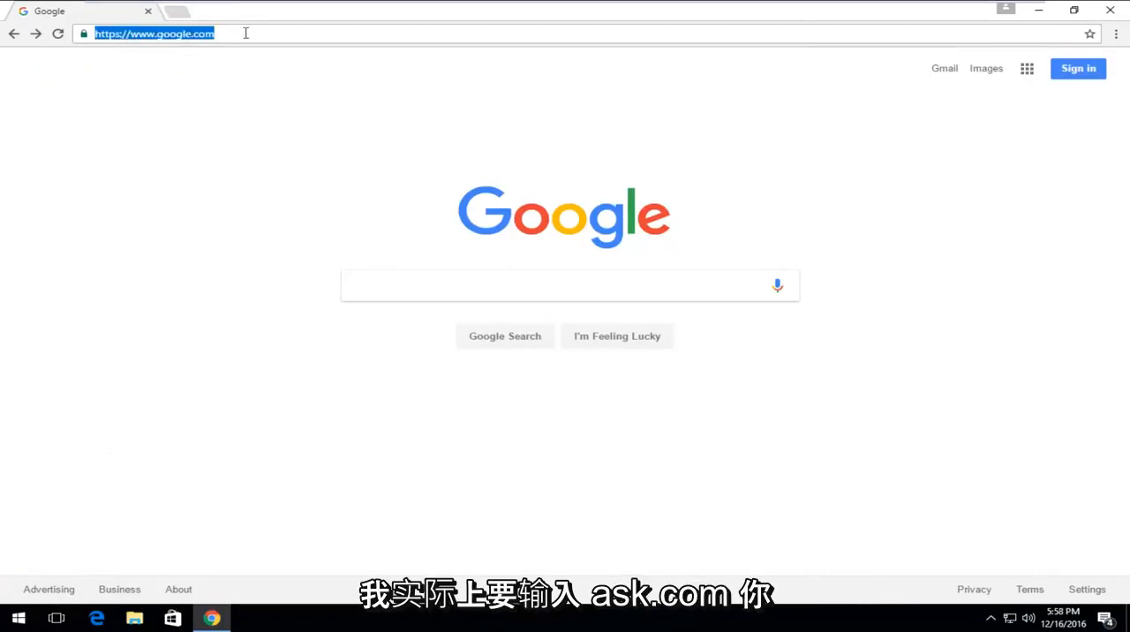
type("ask.com")
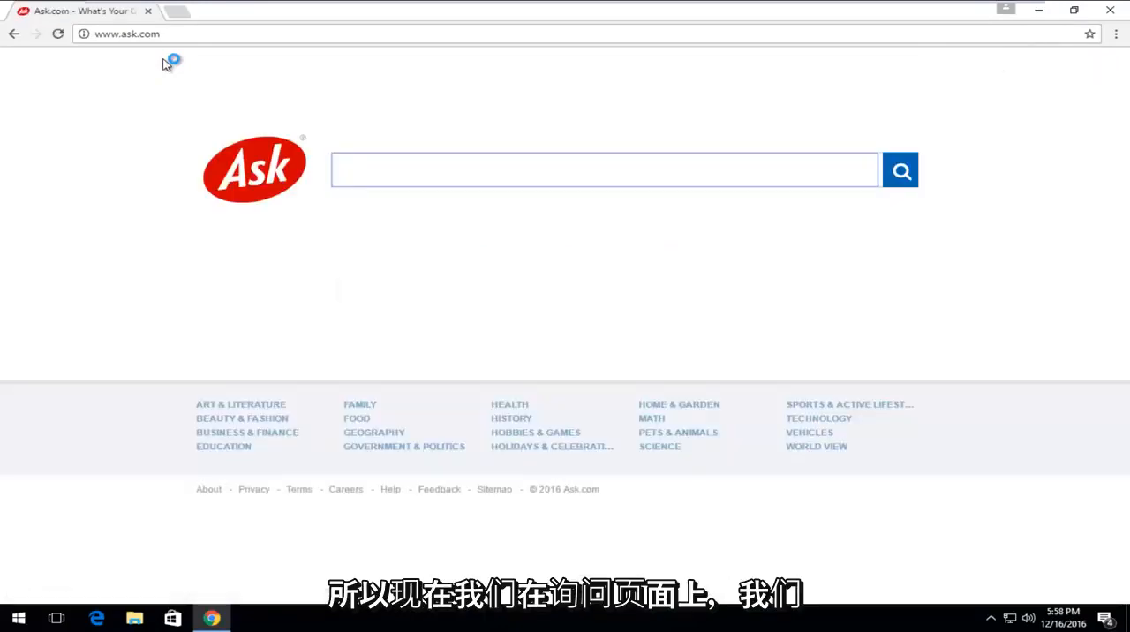
mouse_move(350, 203)
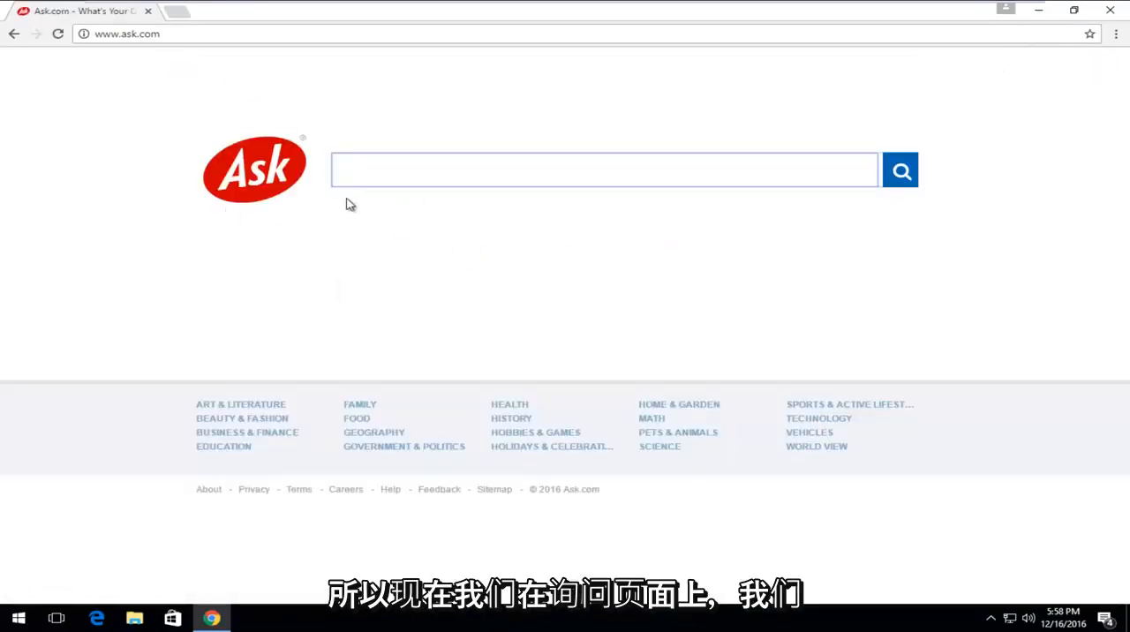
Search Ask.com for 'google india'
type("google")
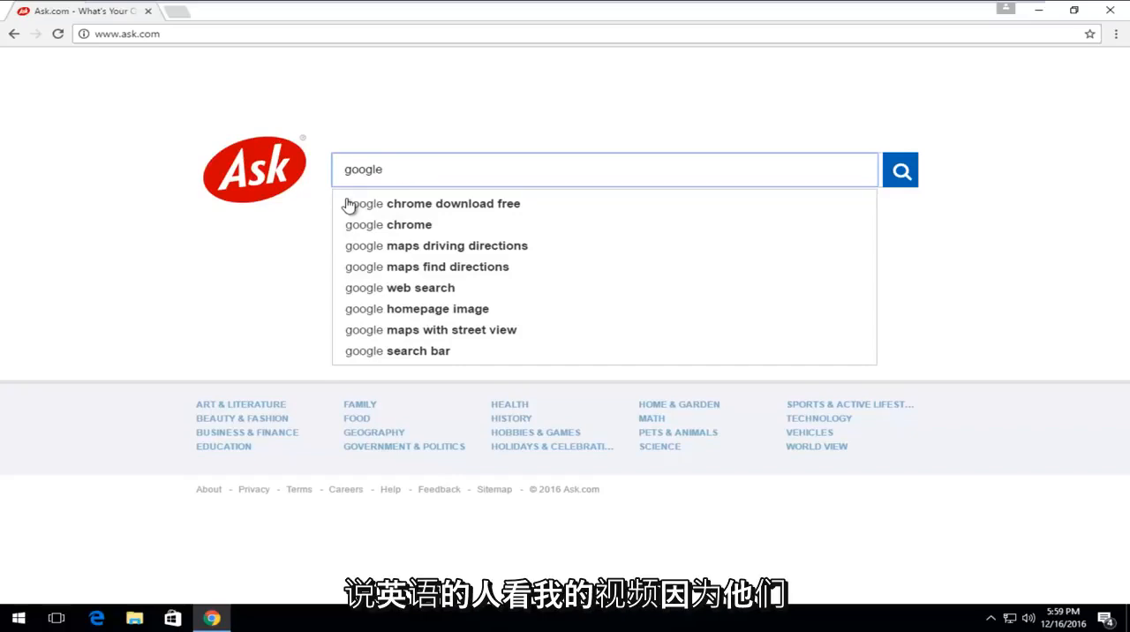
type("\" \"")
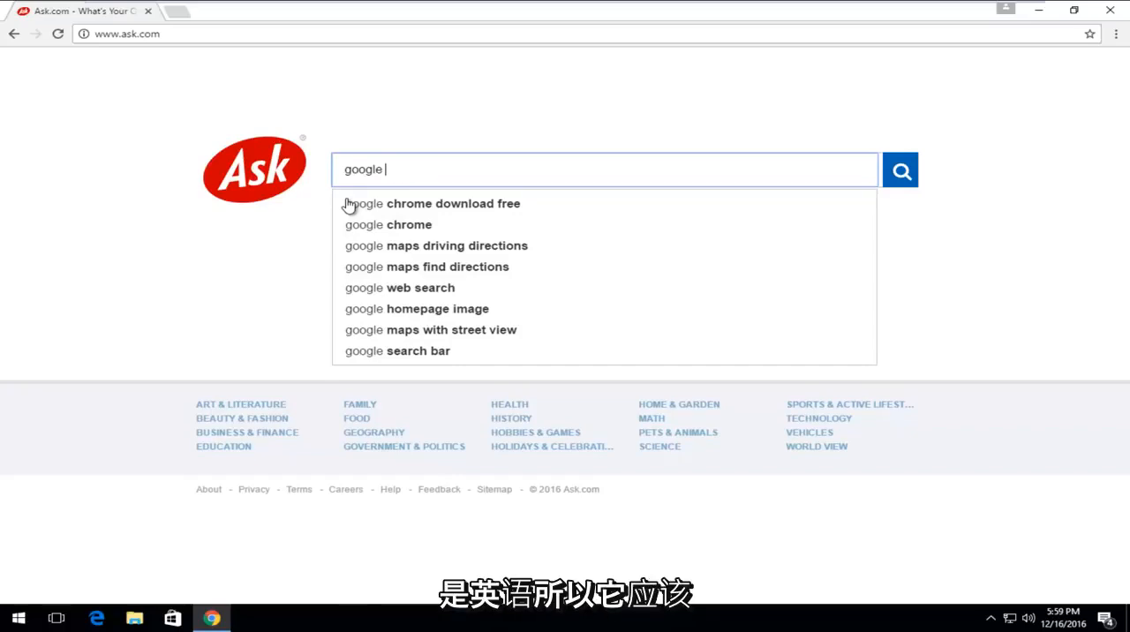
mouse_move(294, 181)
type(" india")
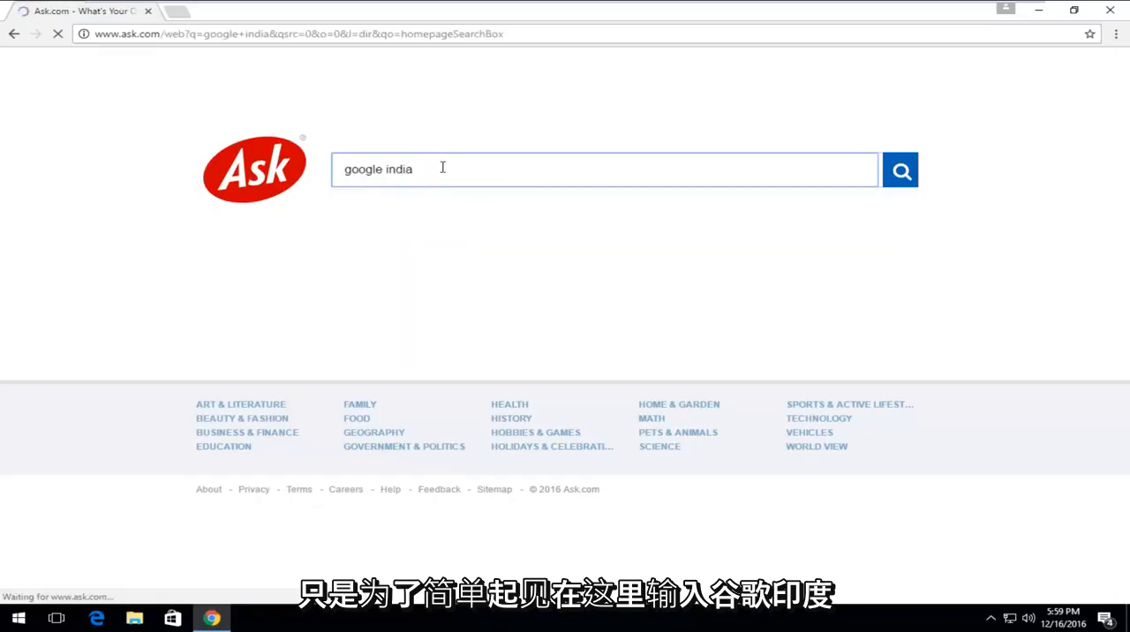
left_click(900, 170)
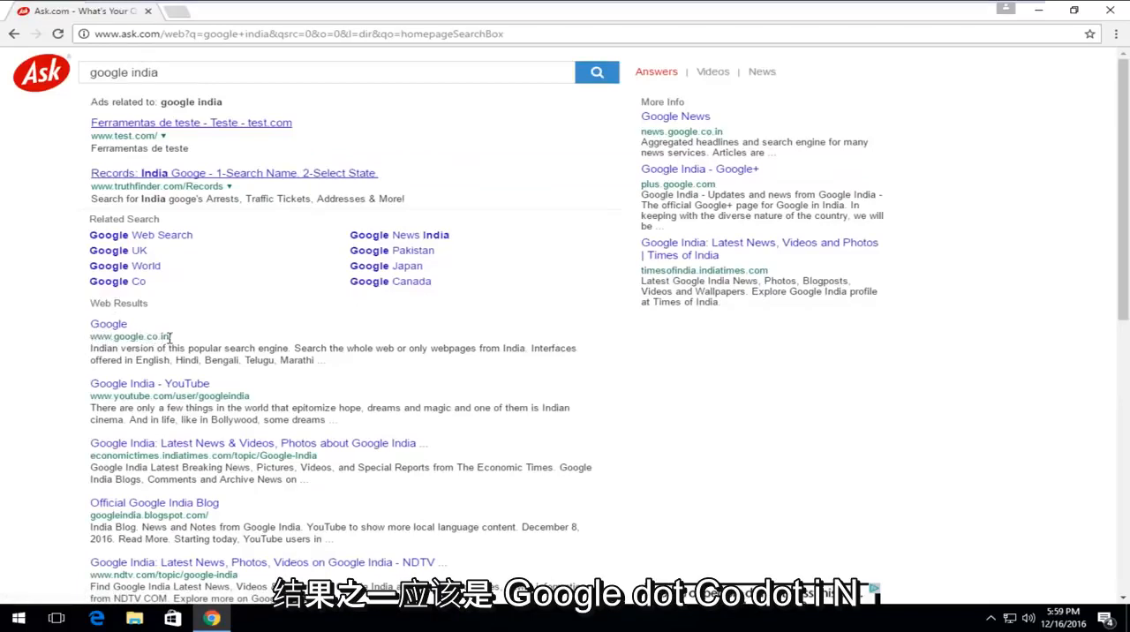
left_click(108, 323)
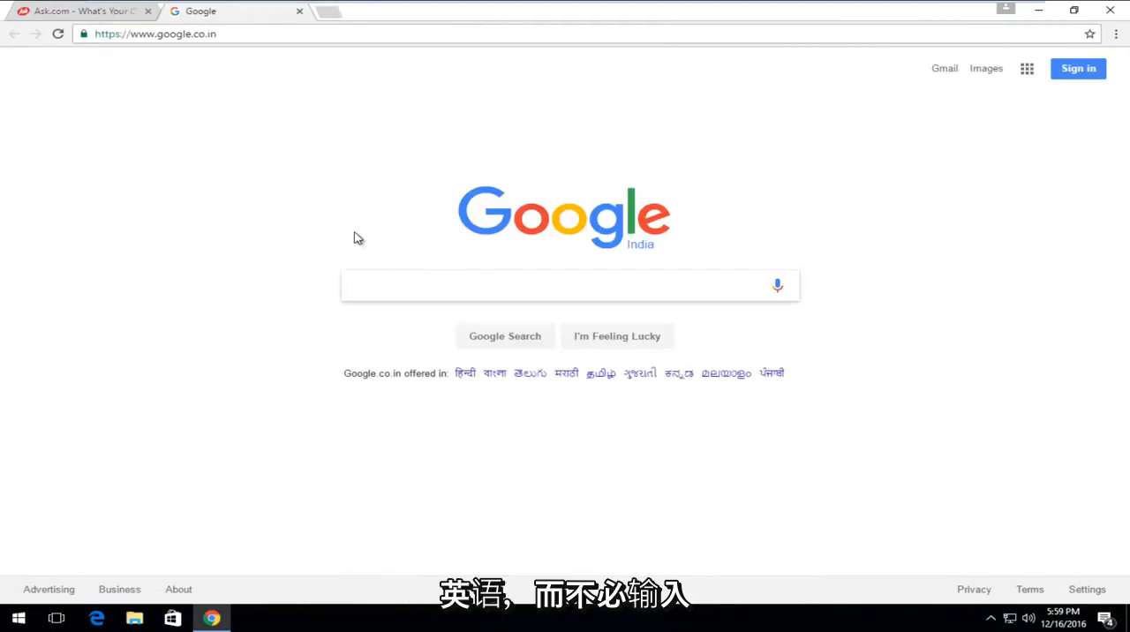
Search Google India for 'wikipedia'
left_click(569, 285)
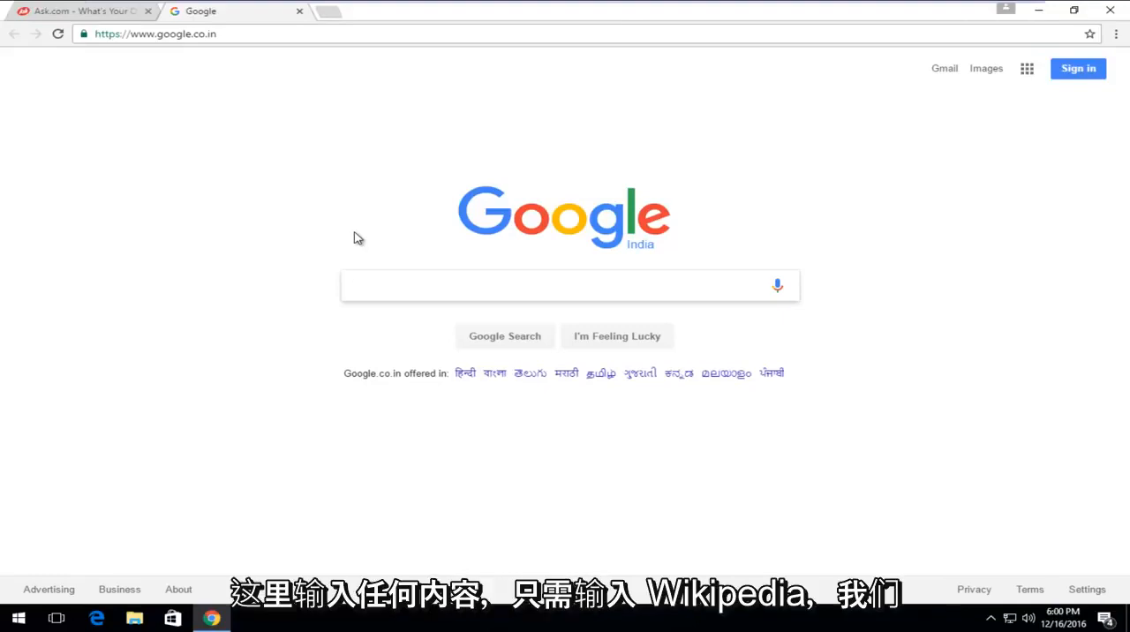
type("wikipedia")
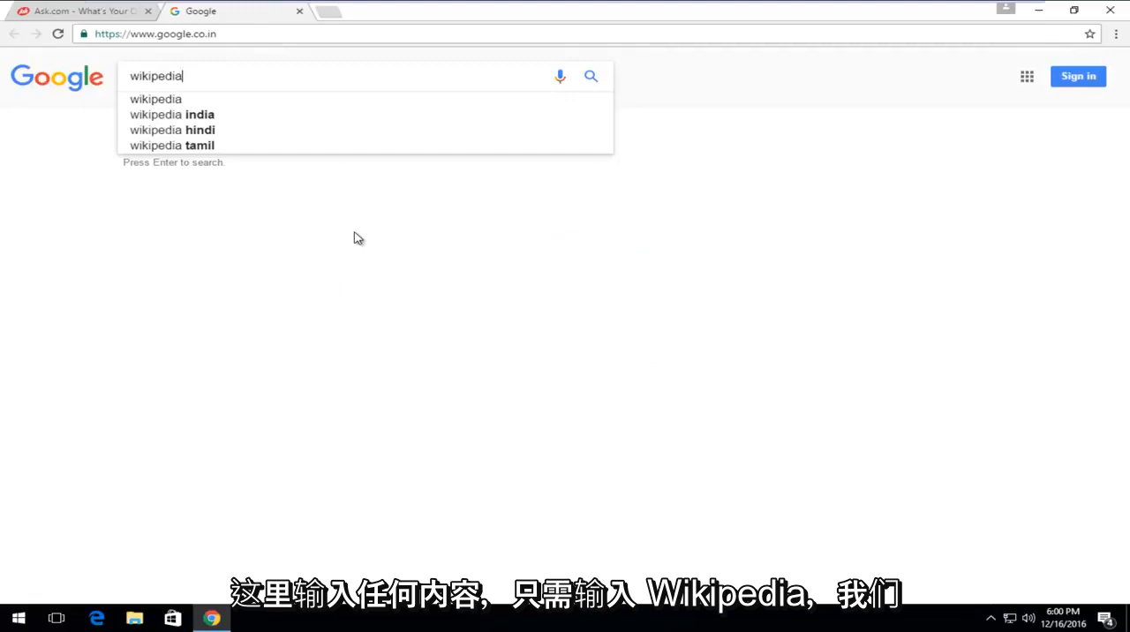
key("enter")
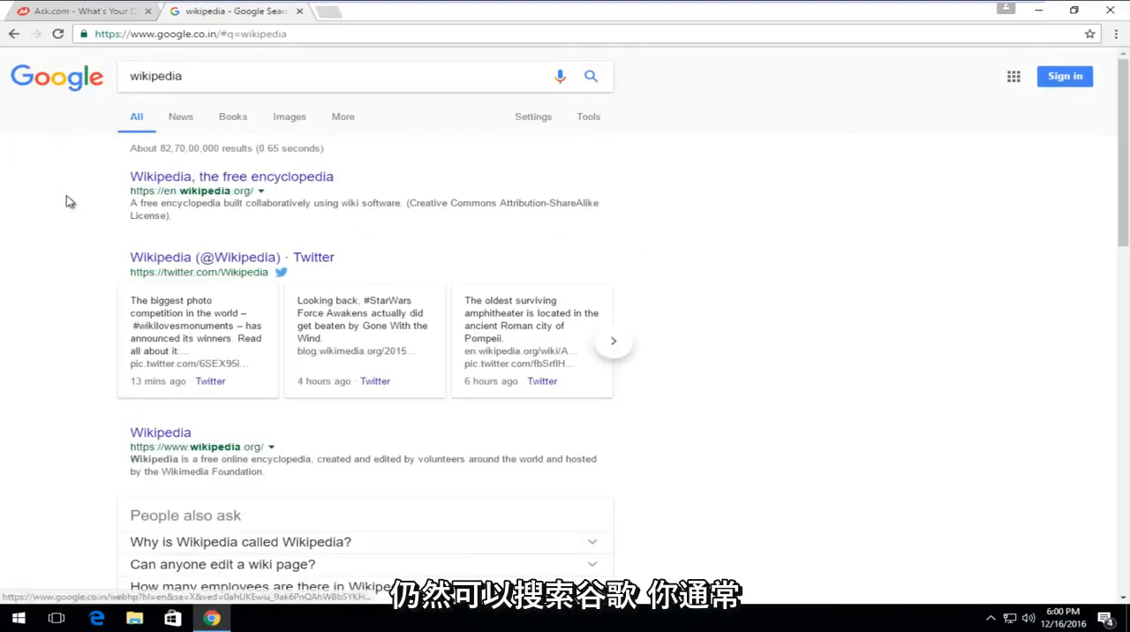
Return to the google.co.in homepage and select its web address to copy
left_click(14, 33)
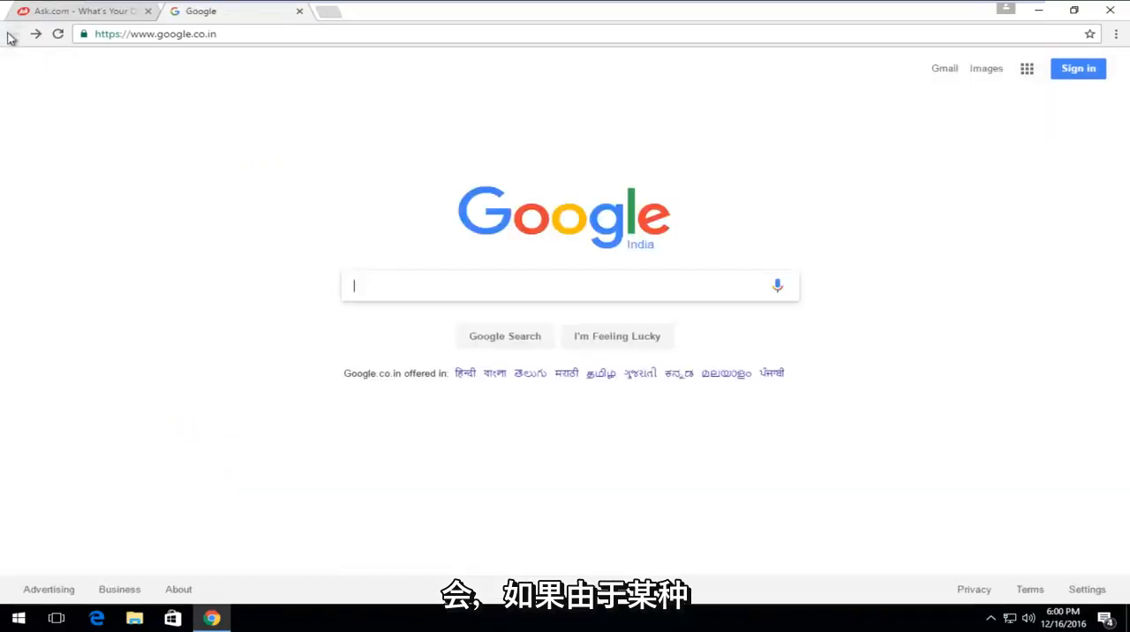
mouse_move(367, 248)
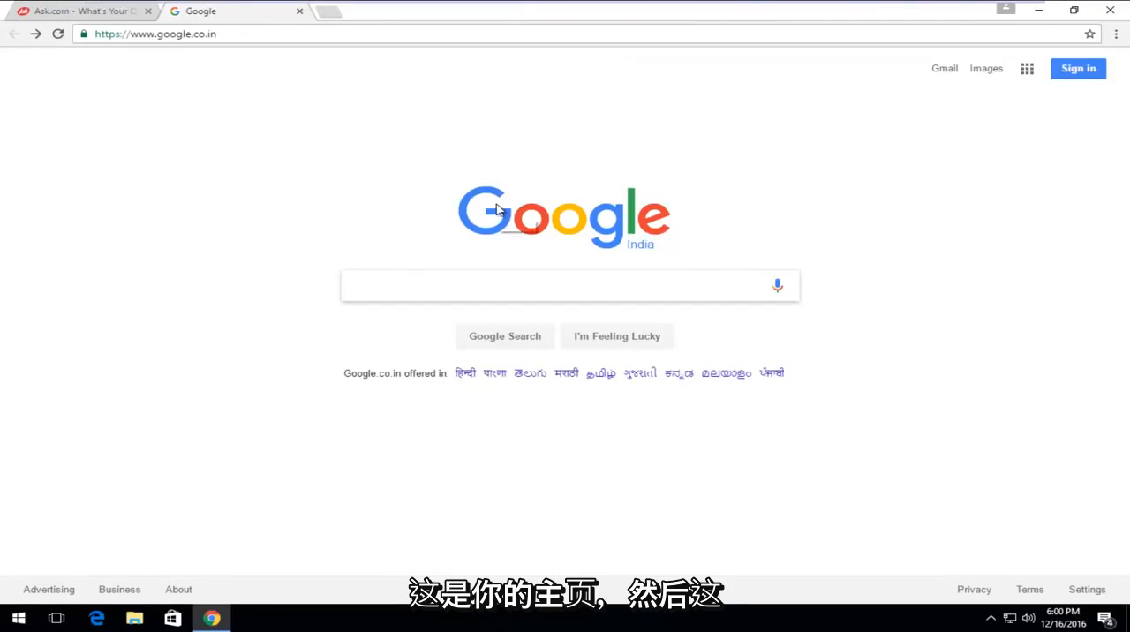
mouse_move(515, 216)
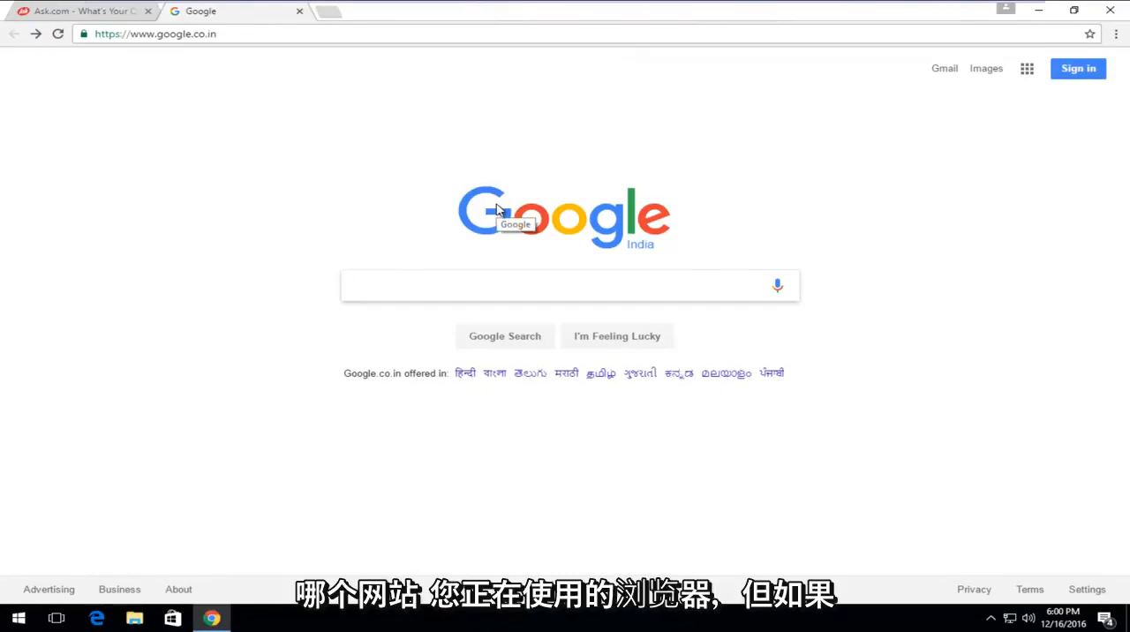
left_click(570, 285)
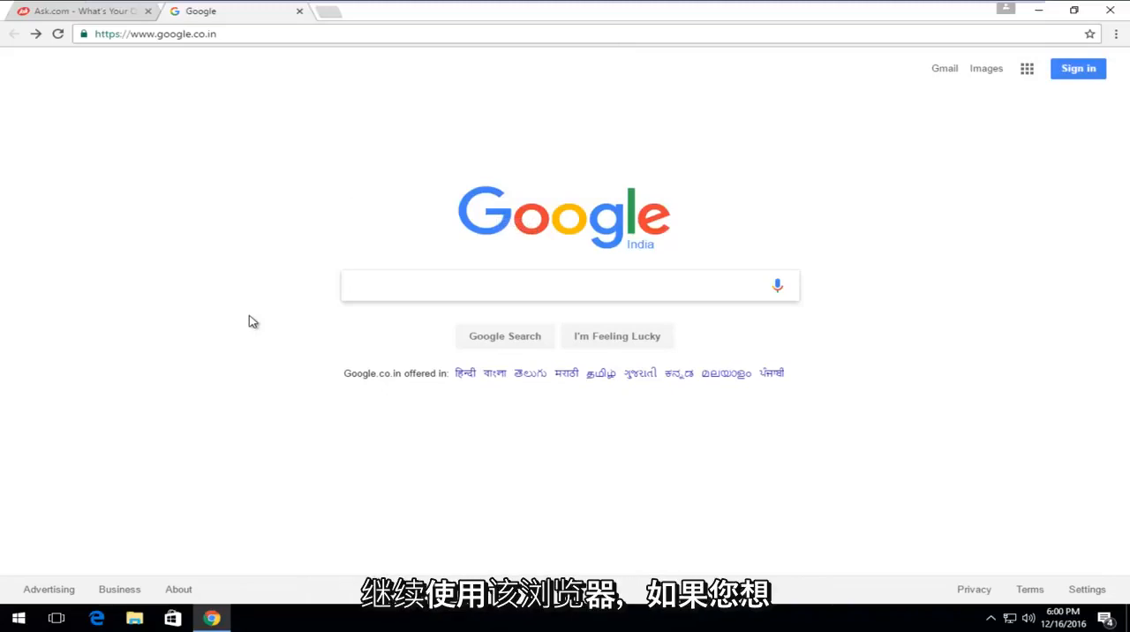
mouse_move(229, 288)
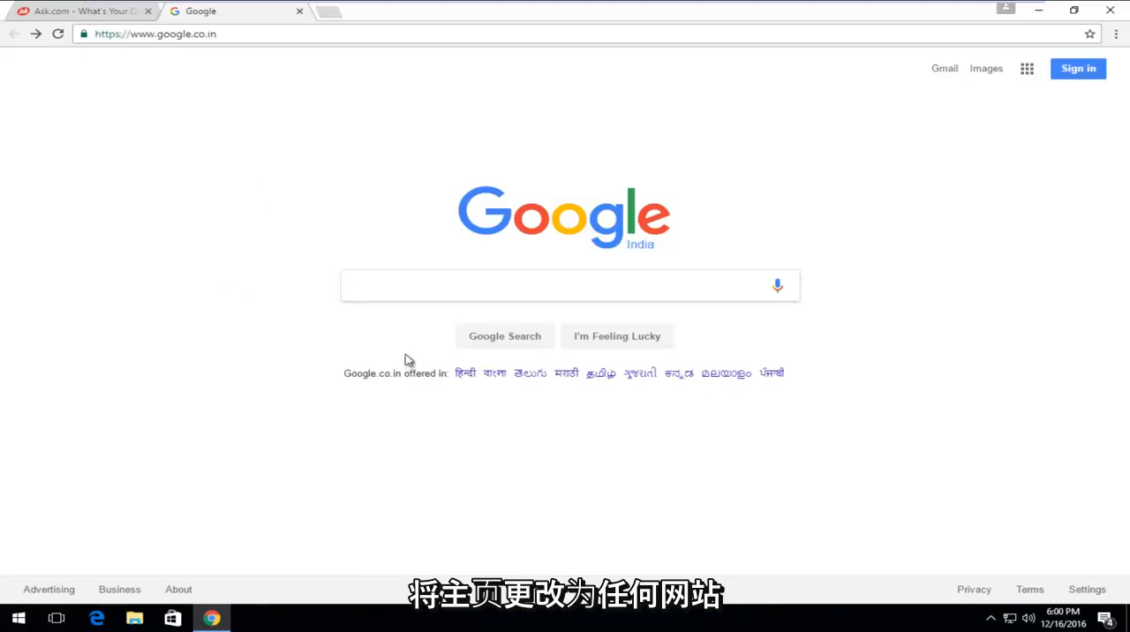
double_click(173, 34)
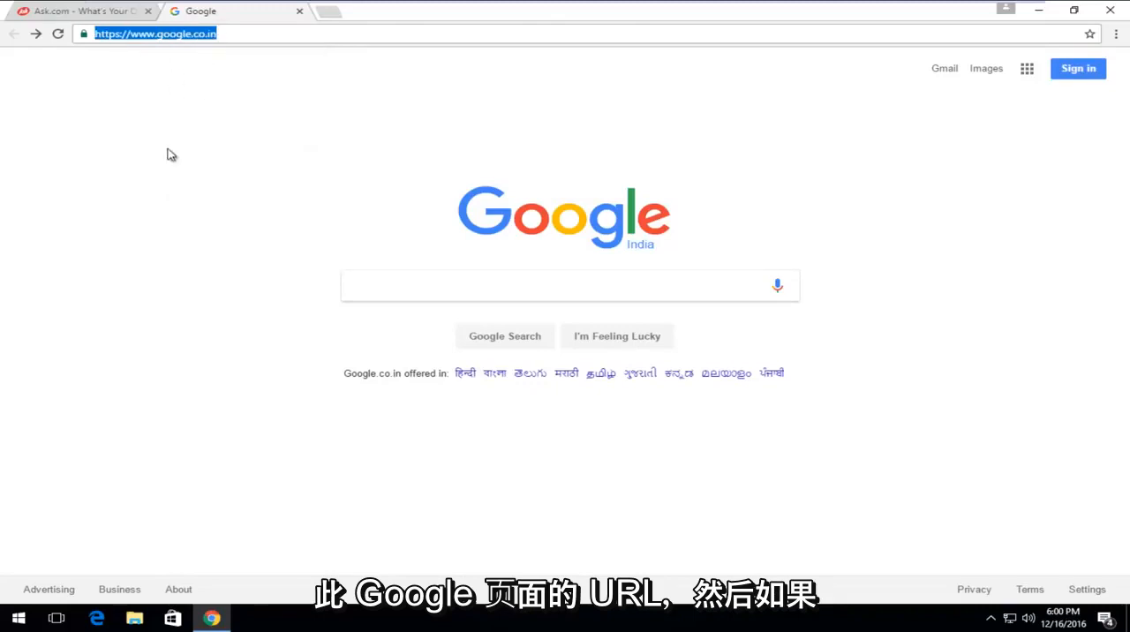
Open Chrome's three-dot main menu over the Google India page
left_click(1115, 34)
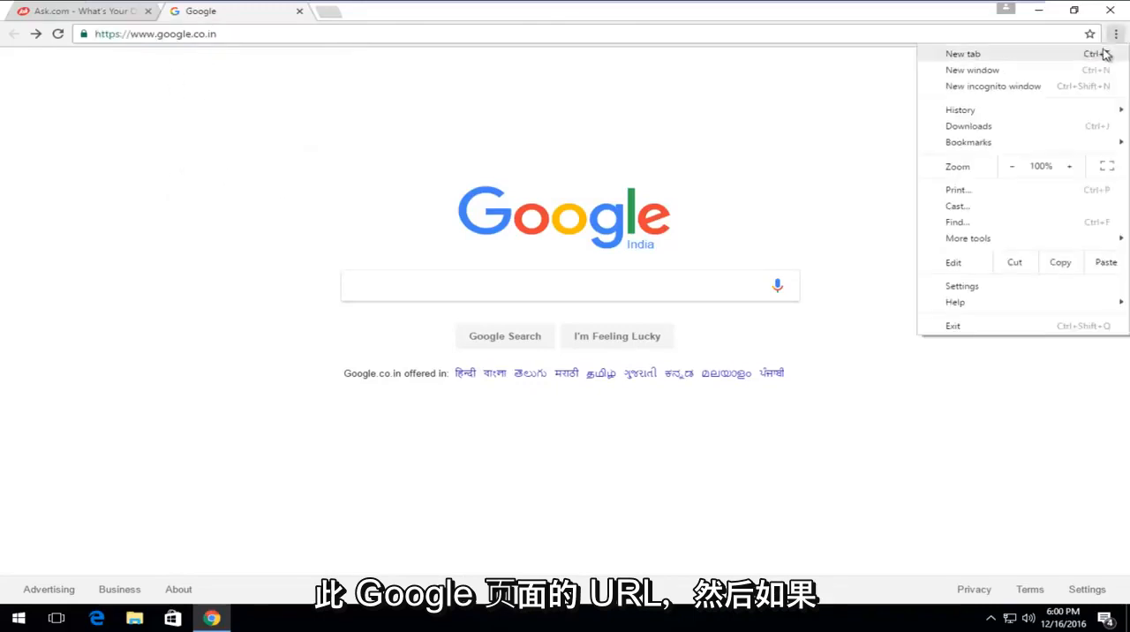
mouse_move(1011, 174)
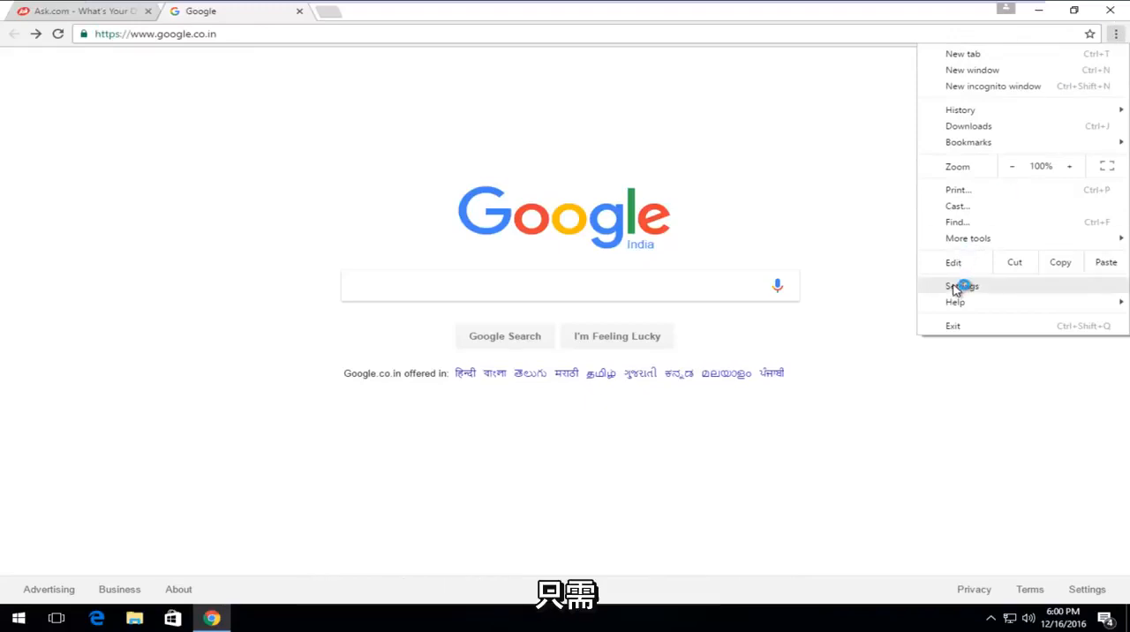
mouse_move(1024, 204)
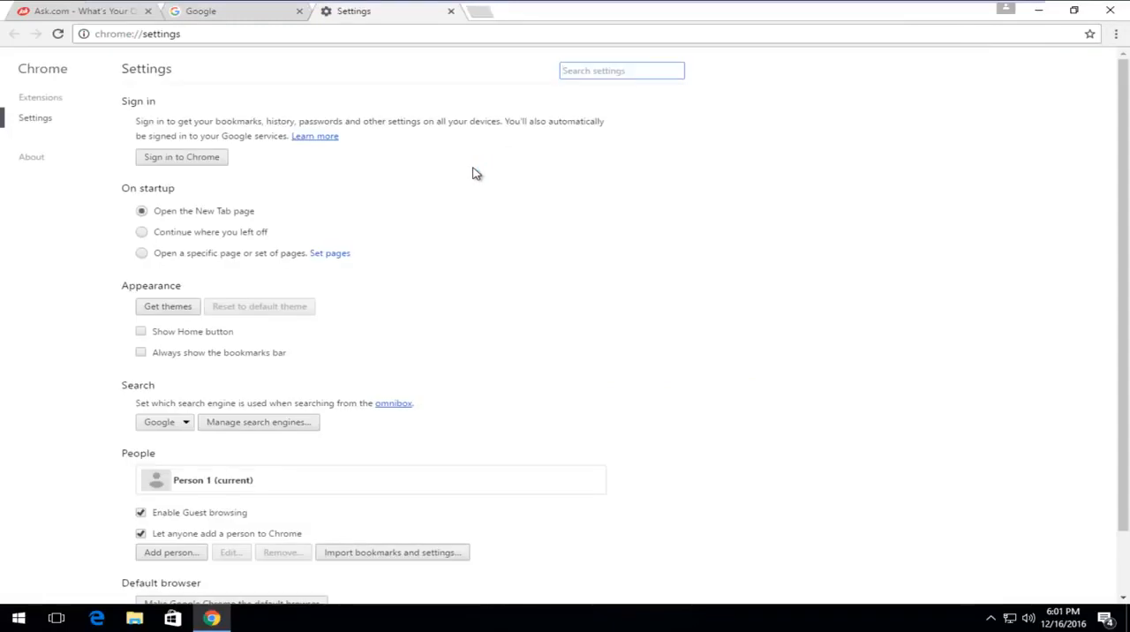
Set On startup to 'Open a specific page or set of pages' and open the Startup pages dialog
scroll("down", 3)
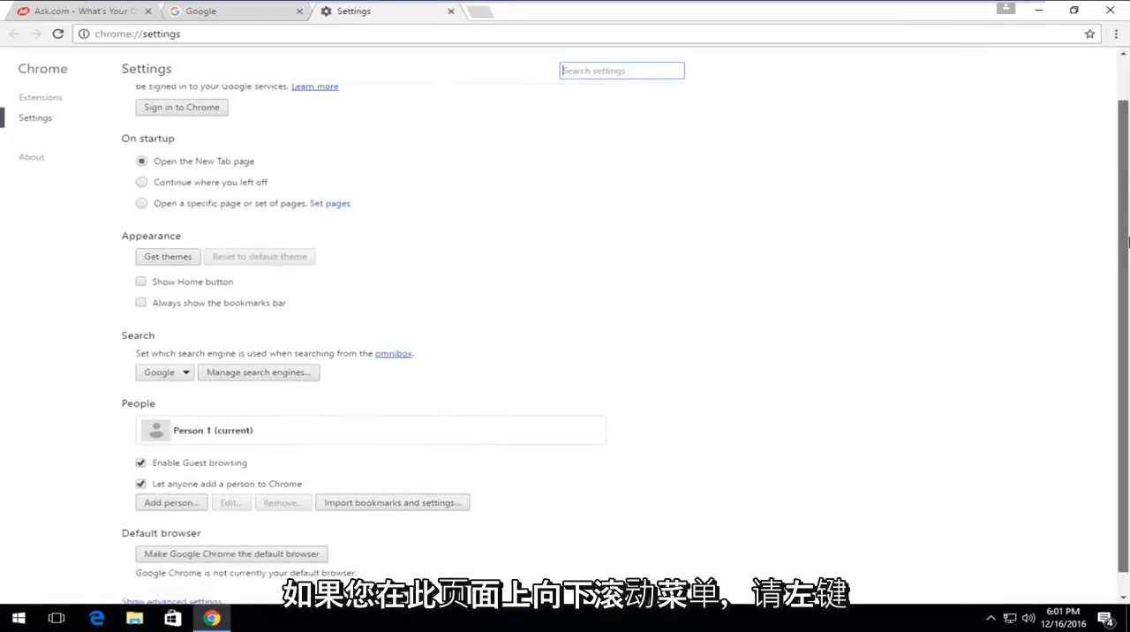
scroll("down", 3)
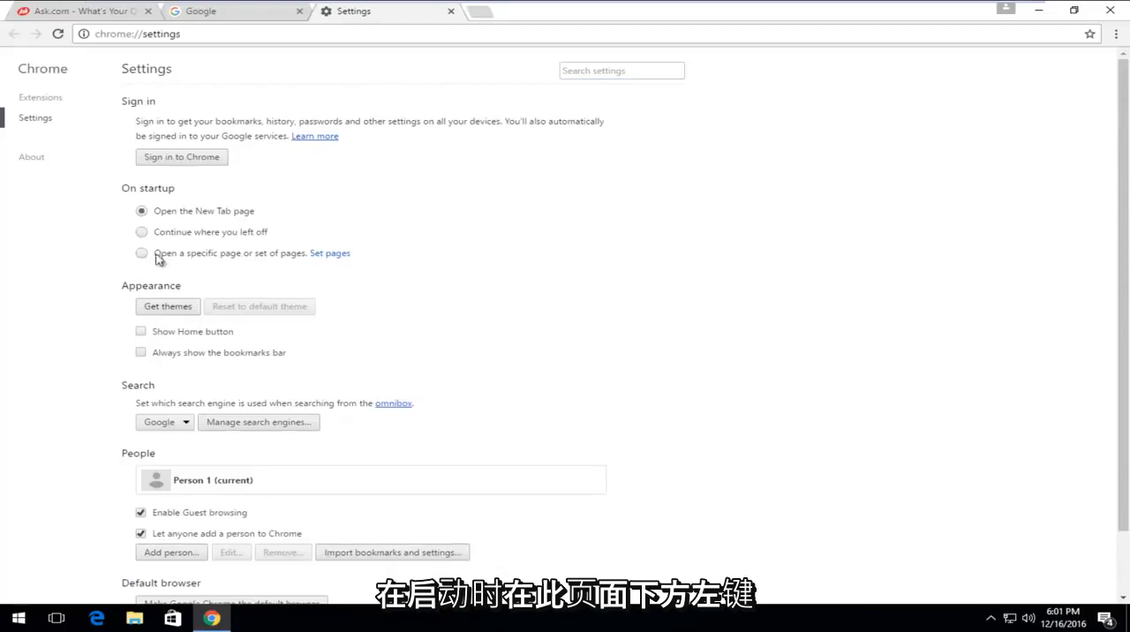
mouse_move(272, 259)
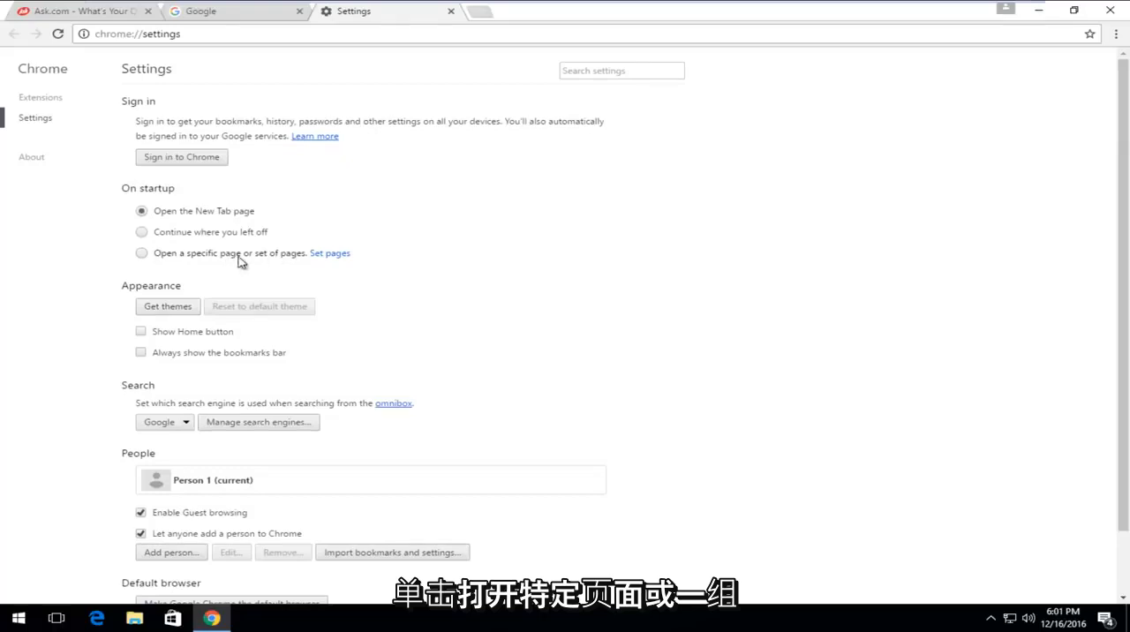
left_click(141, 254)
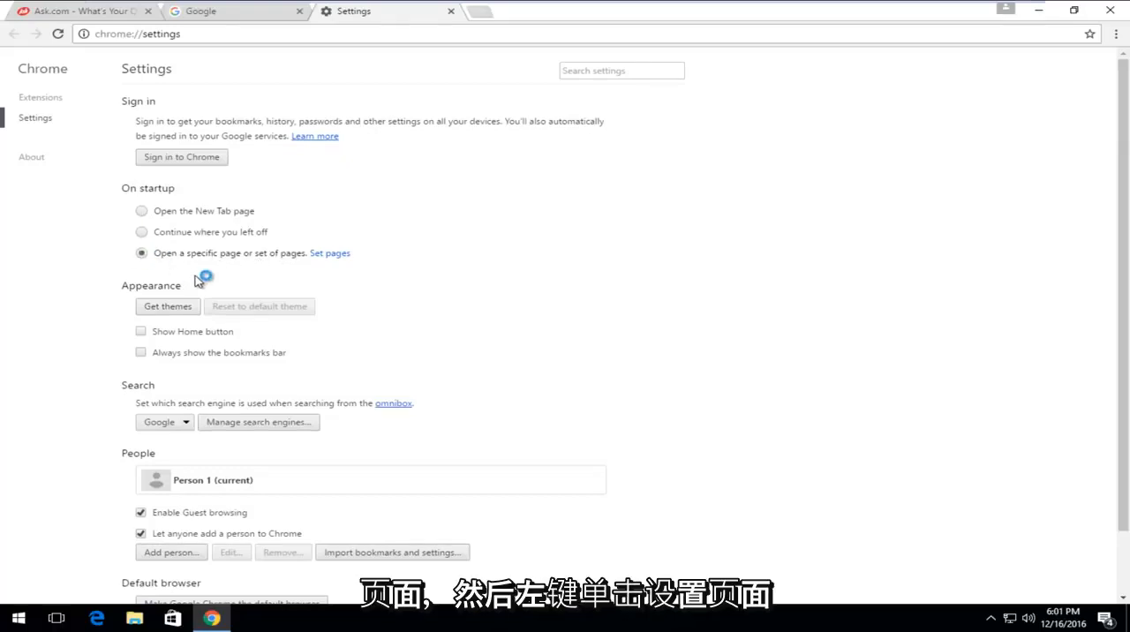
left_click(329, 254)
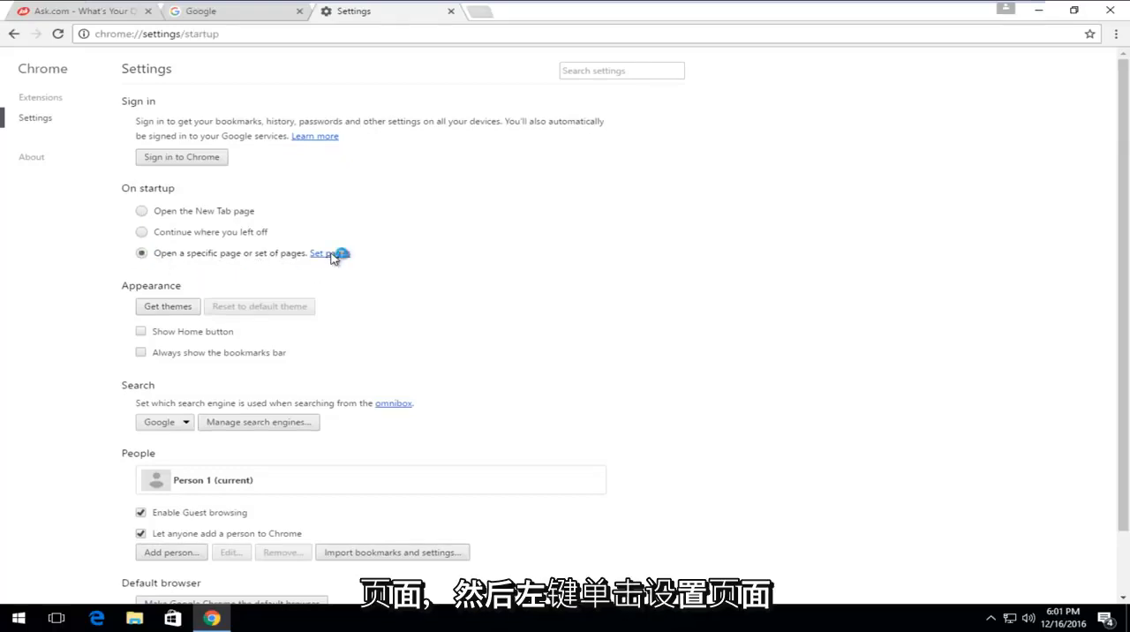
left_click(329, 254)
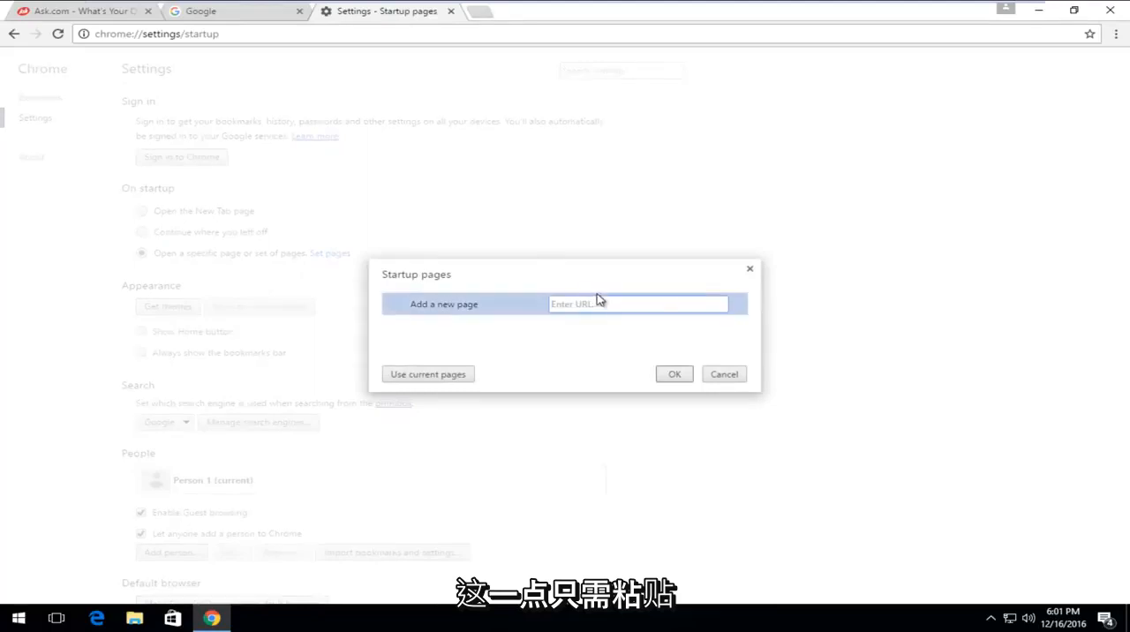
type("https://www.google.co.in/")
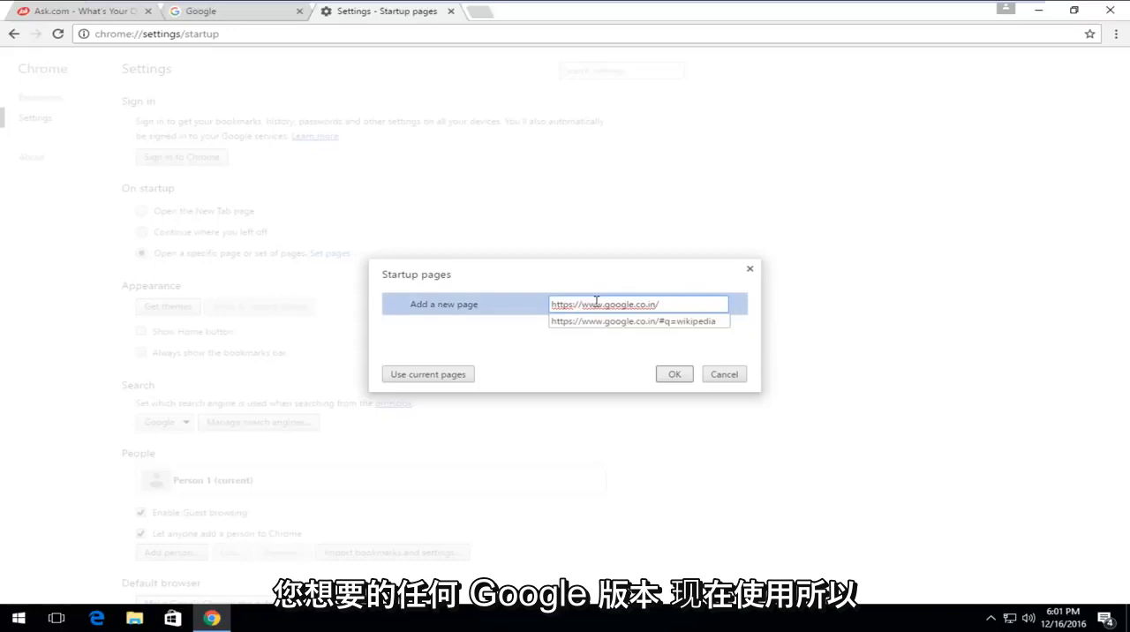
mouse_move(621, 383)
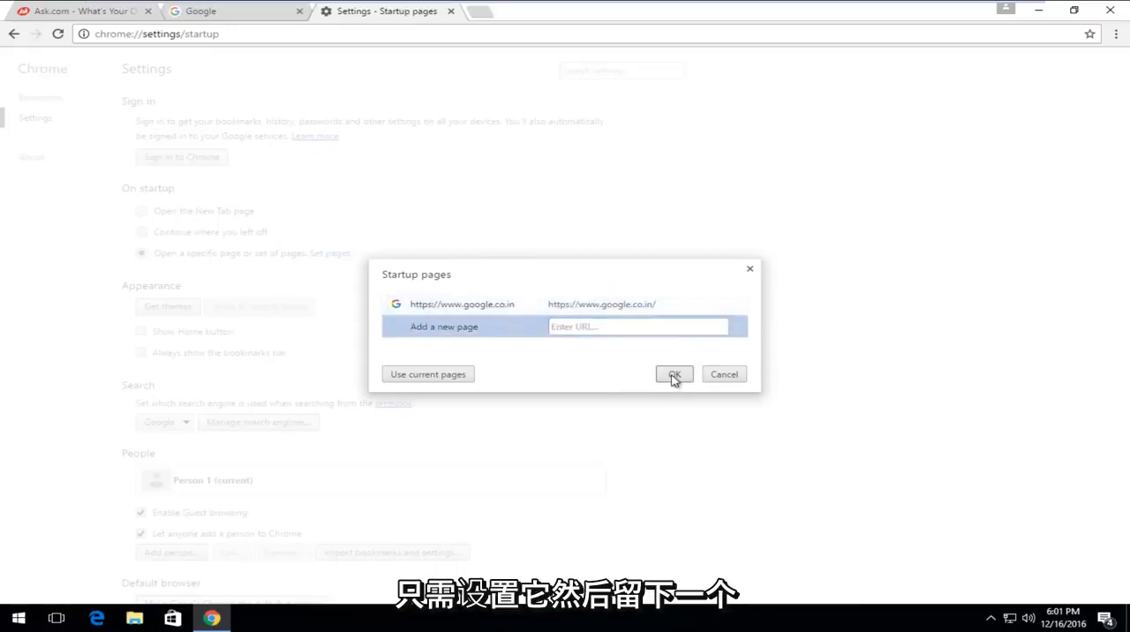
left_click(673, 374)
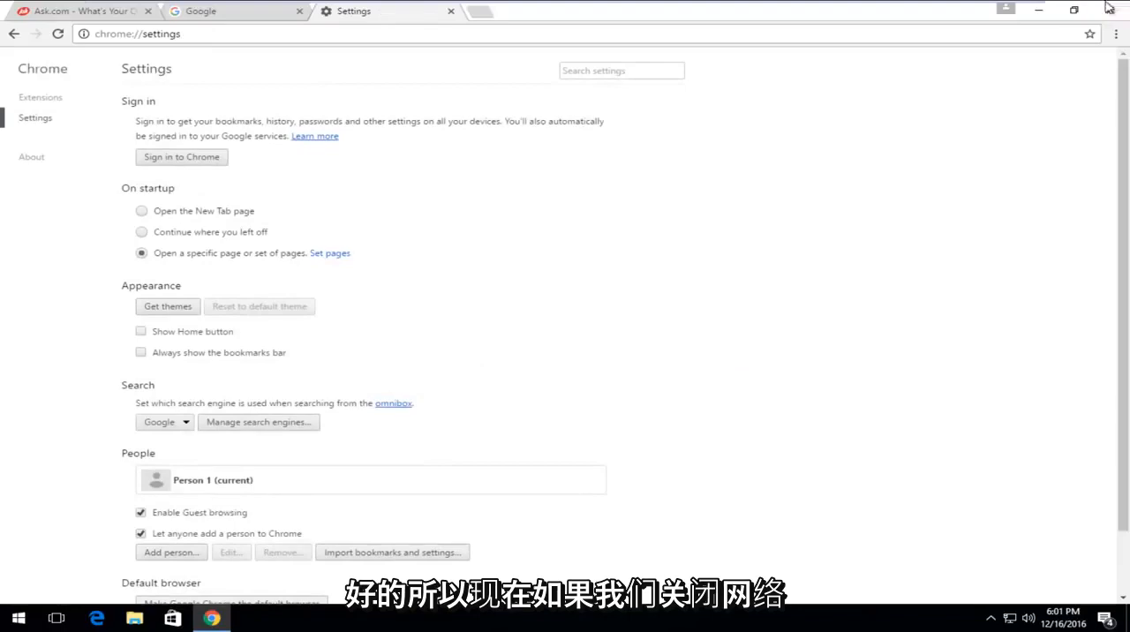
Relaunch Google Chrome from Start search to confirm it opens google.co.in
left_click(18, 617)
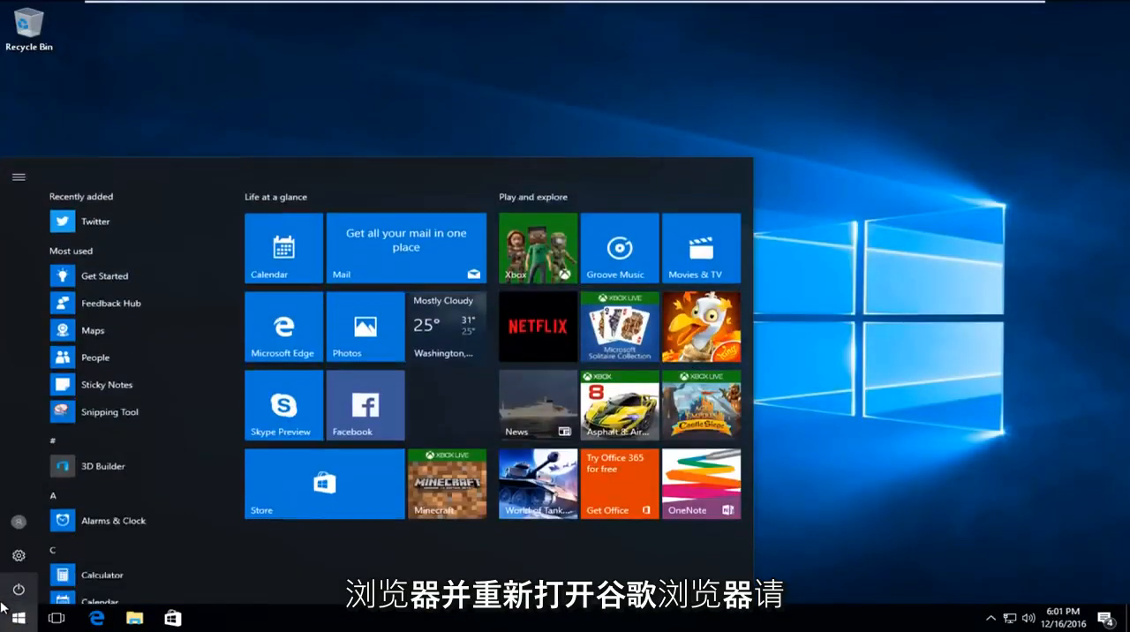
type("chrome")
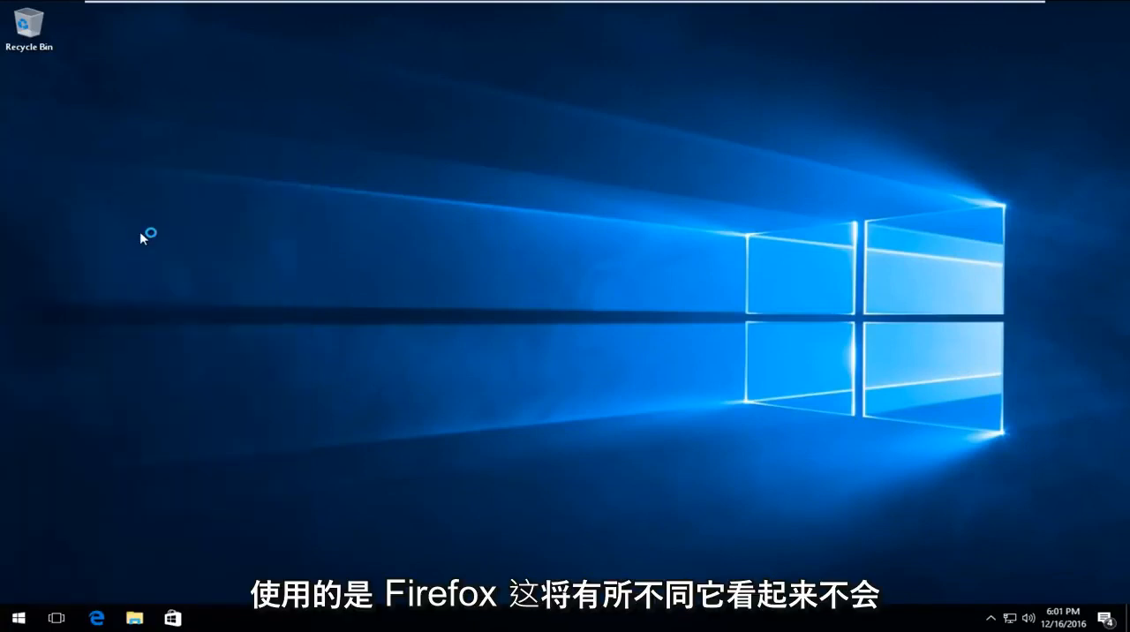
left_click(211, 617)
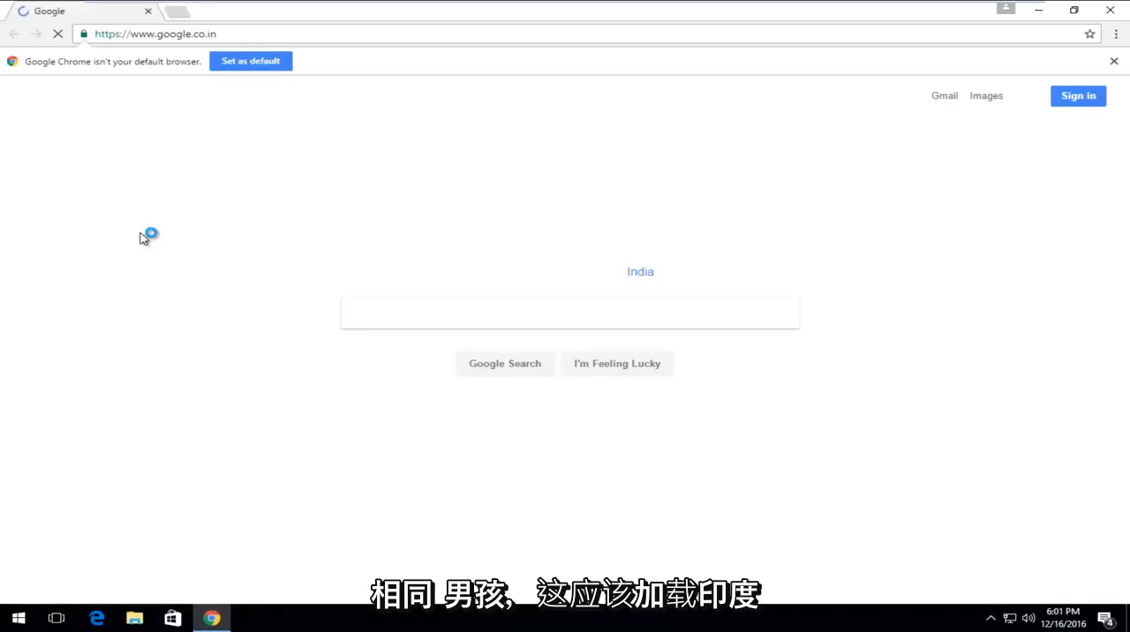